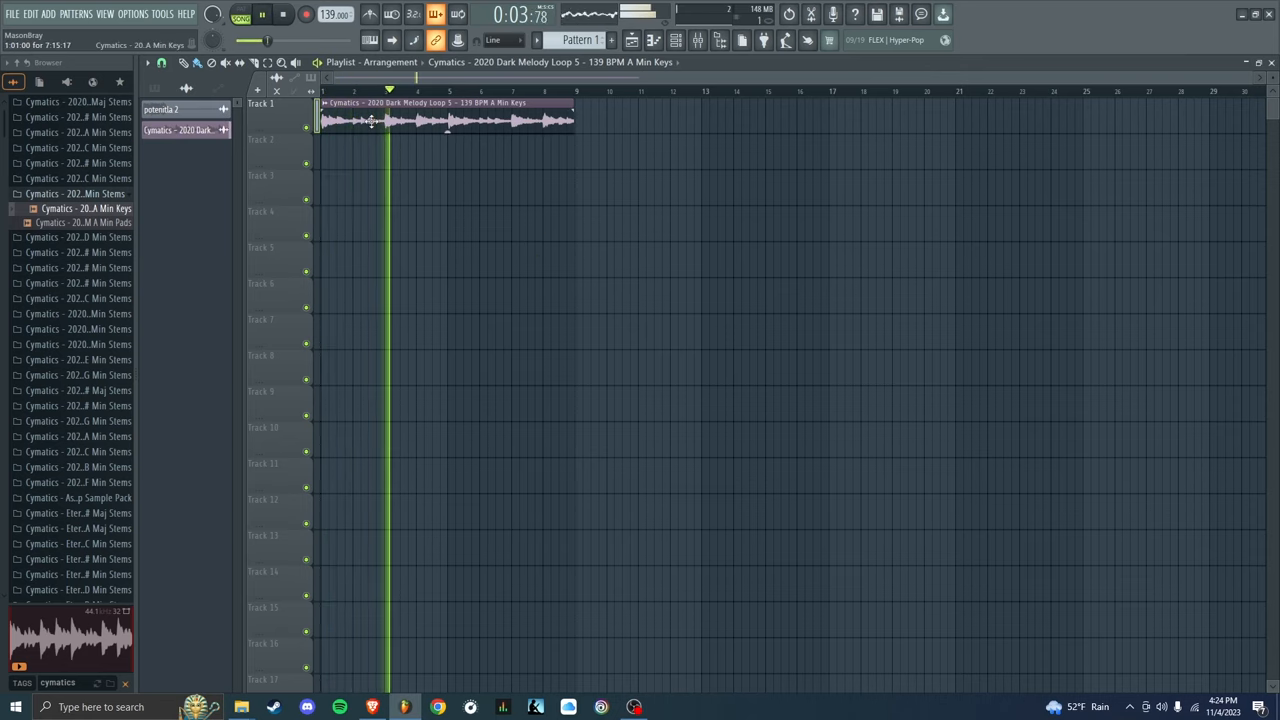
Show the mixer so the Master track's insert slots are reachable
{"action": "left_click", "coordinate": [362, 92]}
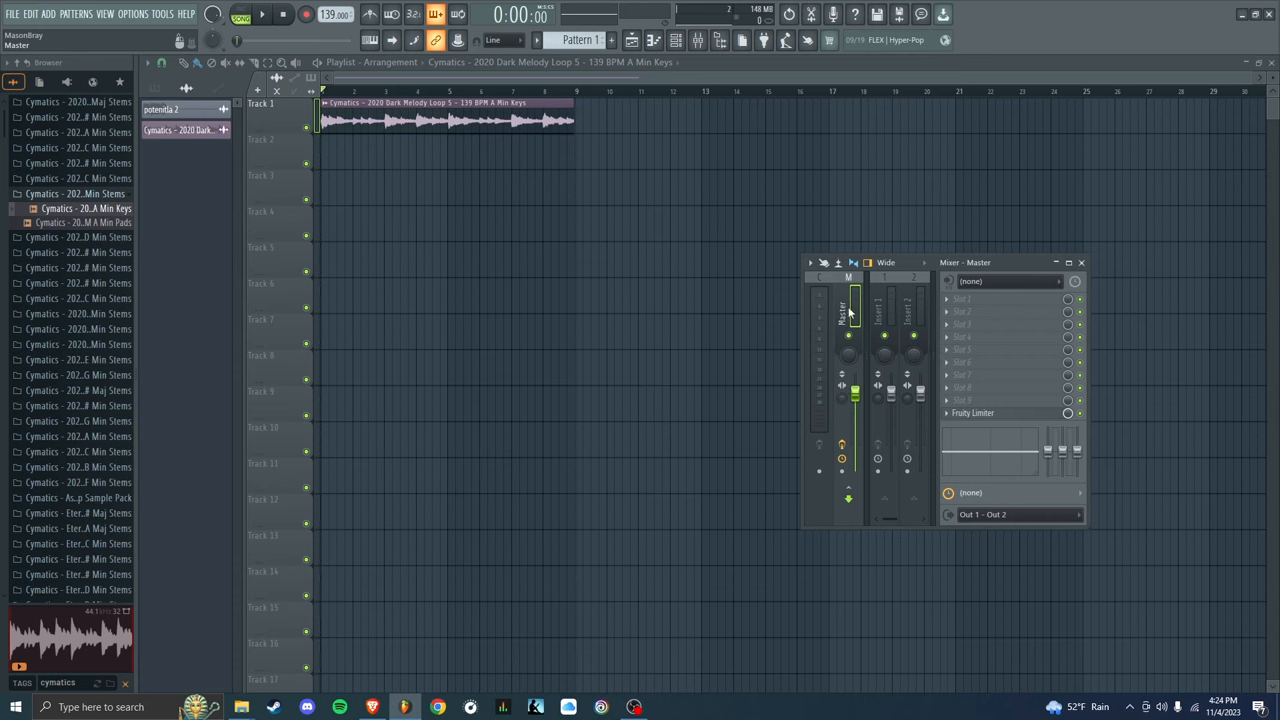
Load Fruity Reeverb 2 into Slot 1 of the Master track's effect chain
{"action": "right_click", "coordinate": [964, 300]}
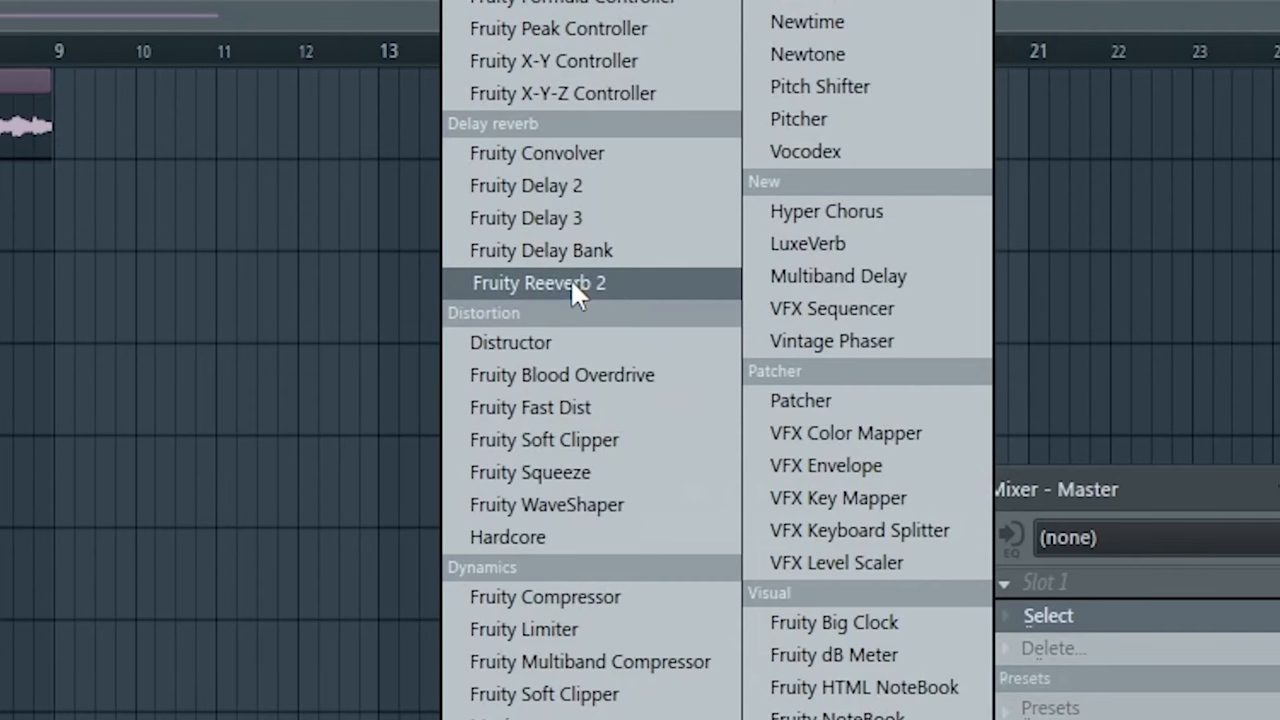
{"action": "left_click", "coordinate": [538, 284]}
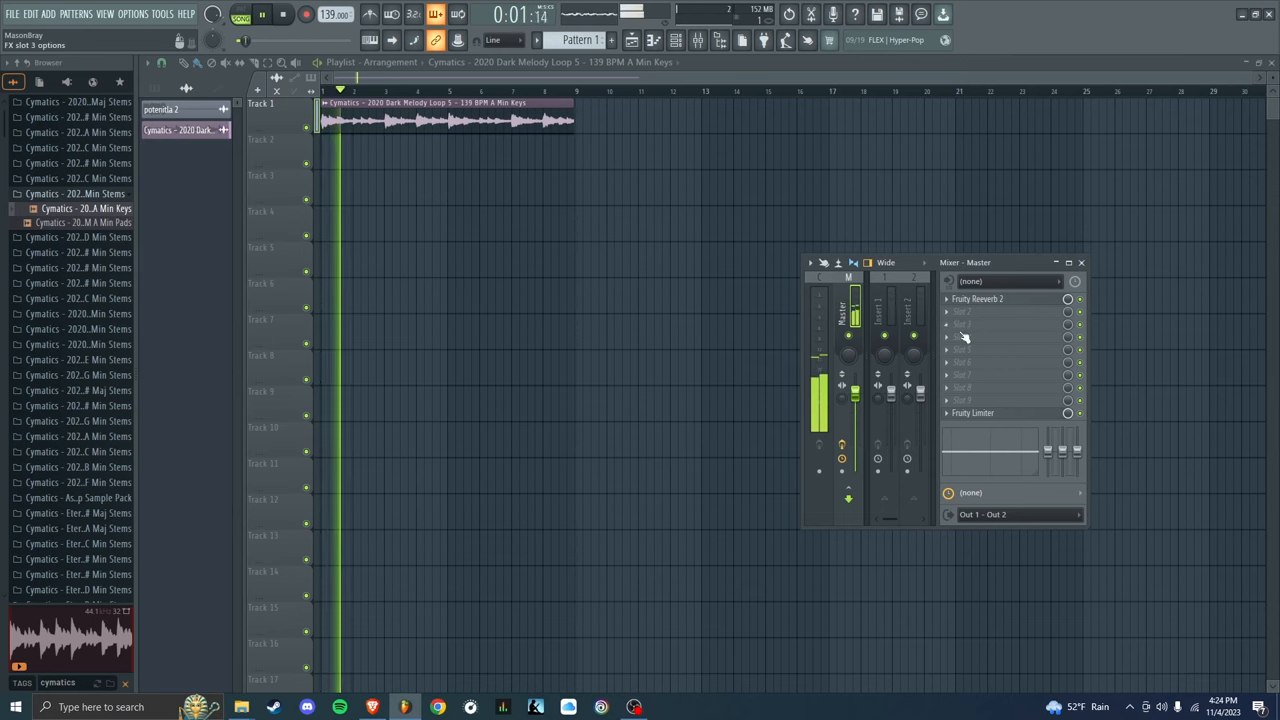
{"action": "left_click", "coordinate": [988, 298]}
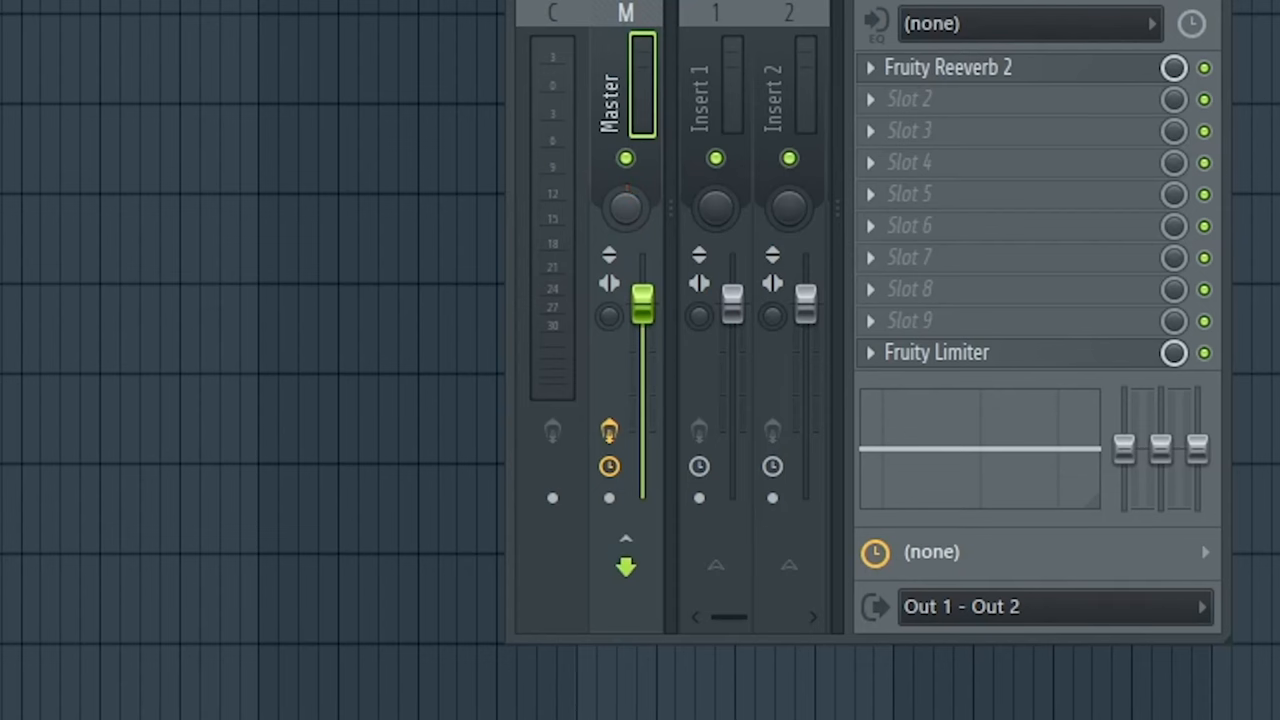
Create a Master panning automation clip and bend its curve with a raised point
{"action": "right_click", "coordinate": [642, 300]}
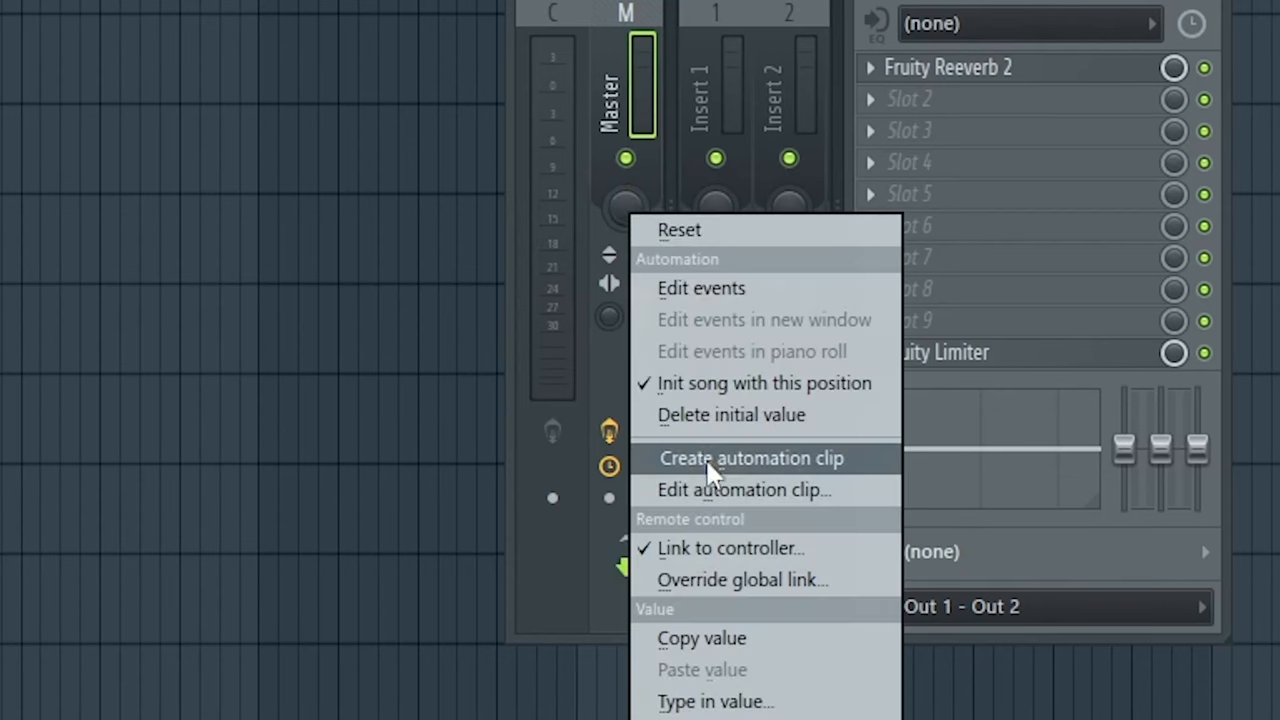
{"action": "left_click", "coordinate": [748, 458]}
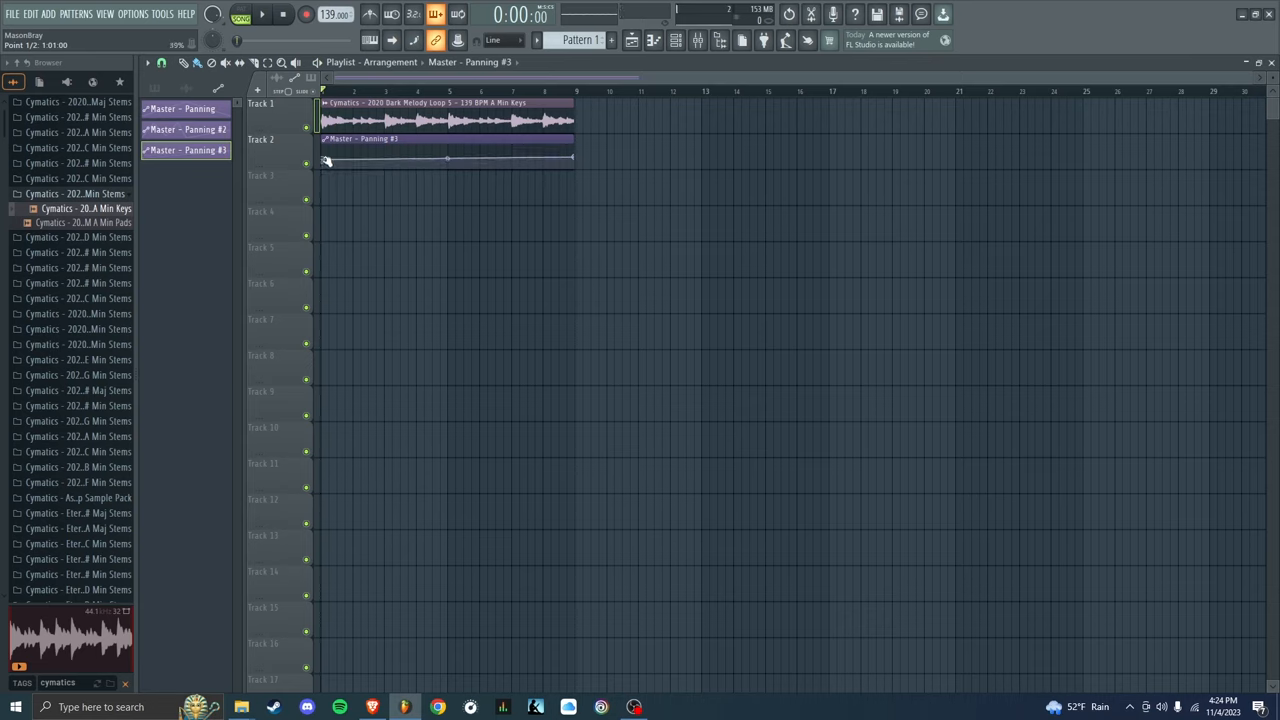
{"action": "left_click_drag", "start_coordinate": [328, 162], "coordinate": [452, 162]}
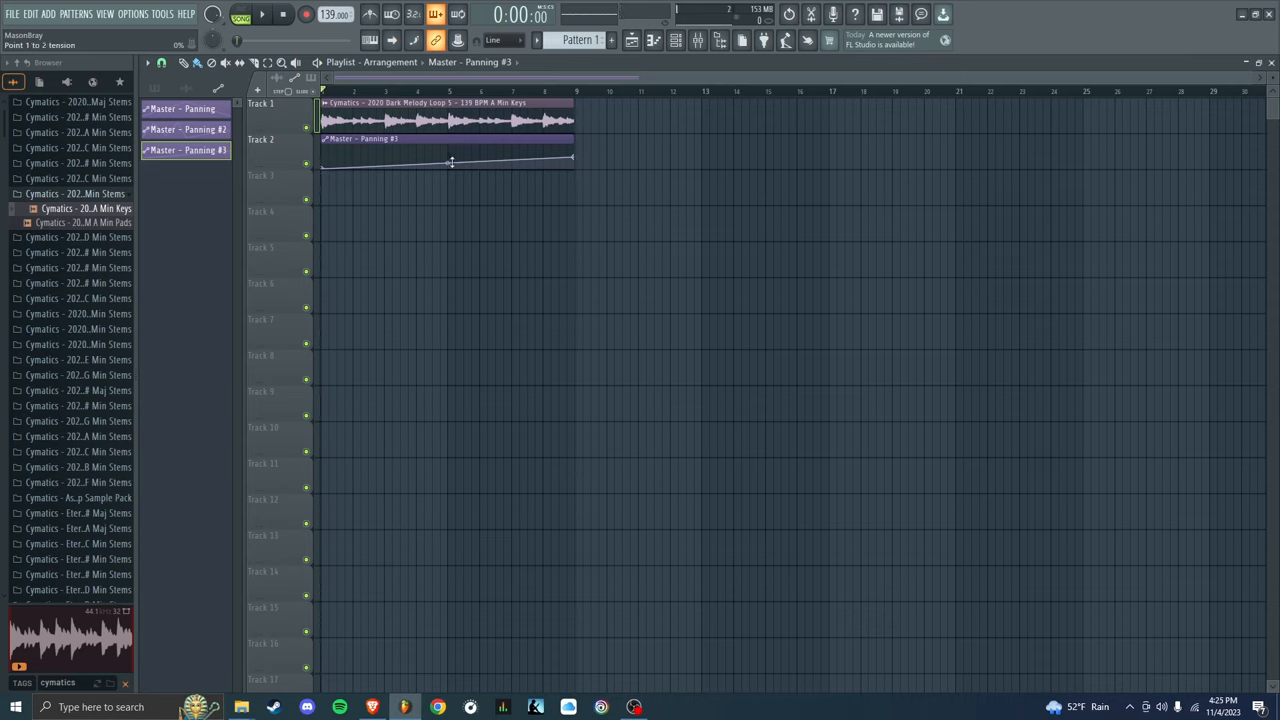
{"action": "left_click_drag", "start_coordinate": [452, 162], "coordinate": [454, 144]}
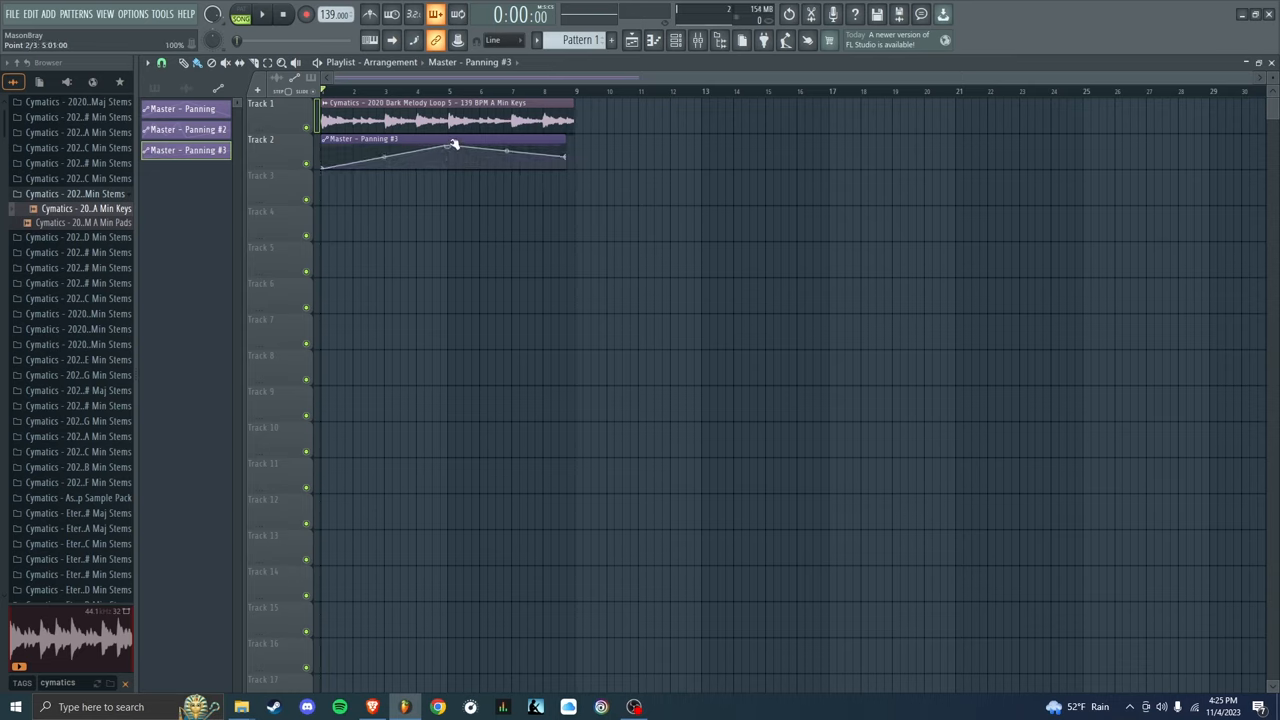